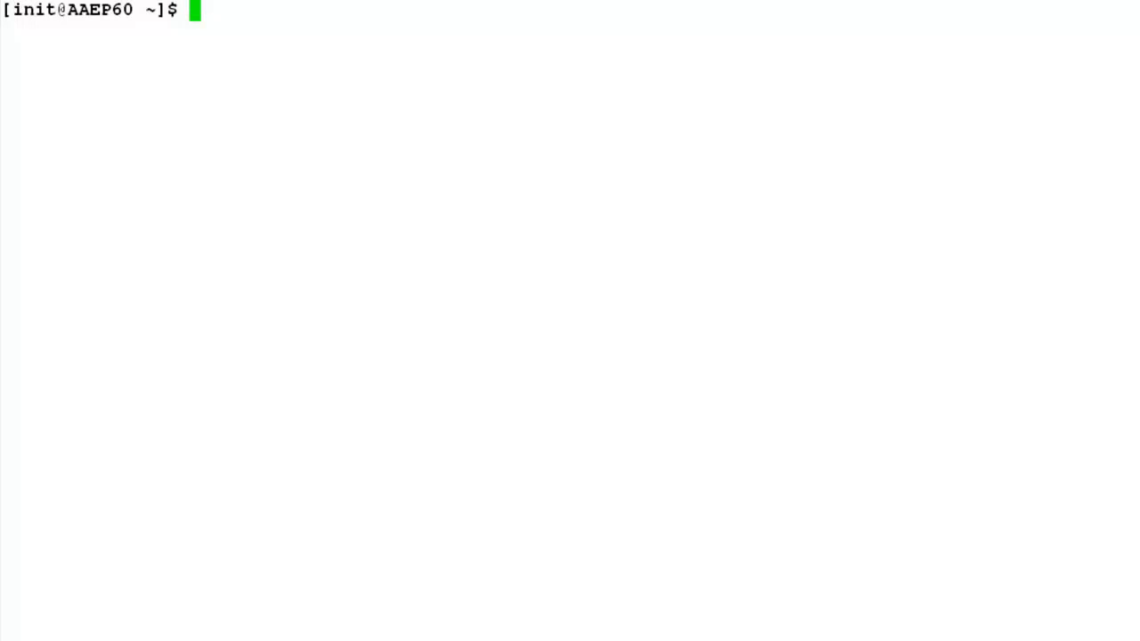
- Switch to the root account with 'su - root'
{"action": "type", "text": "su"}
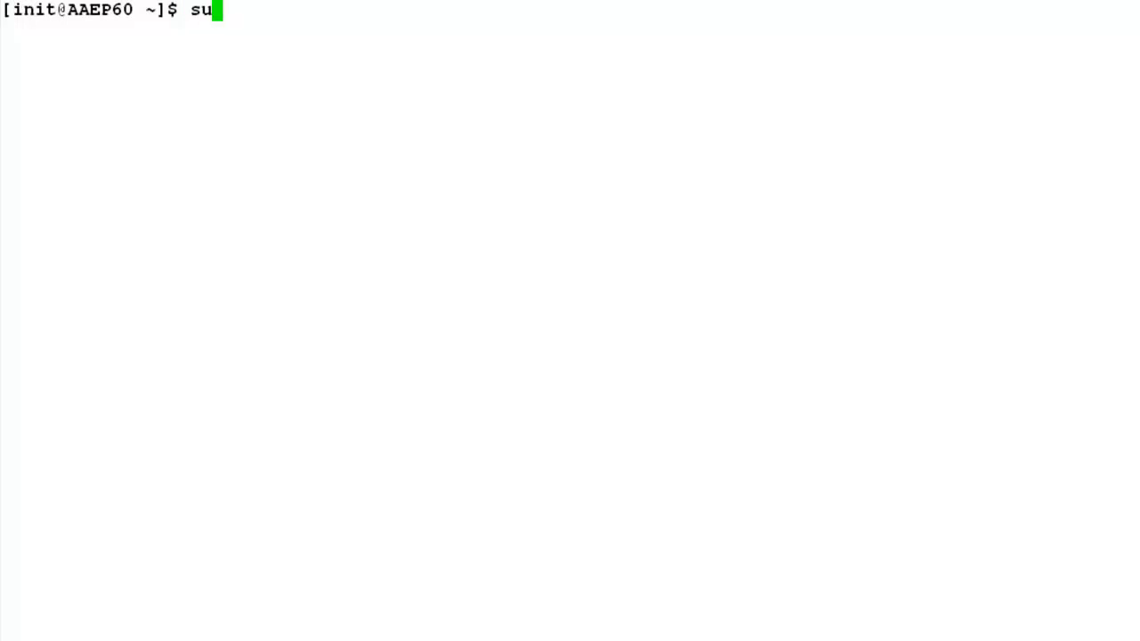
{"action": "type", "text": "- ro"}
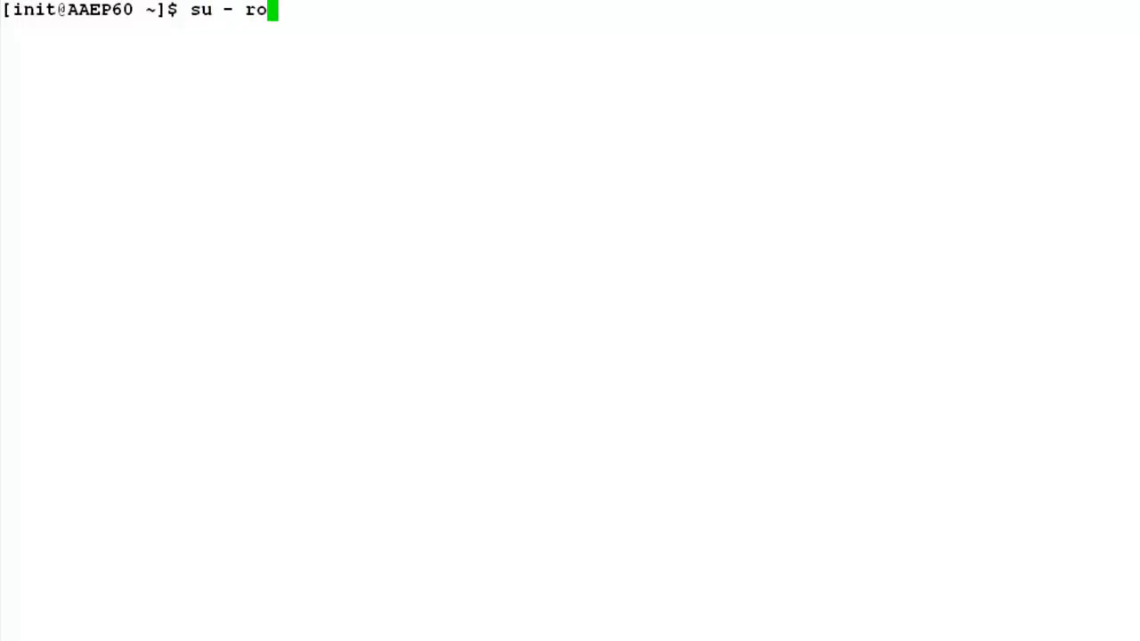
{"action": "type", "text": "ot"}
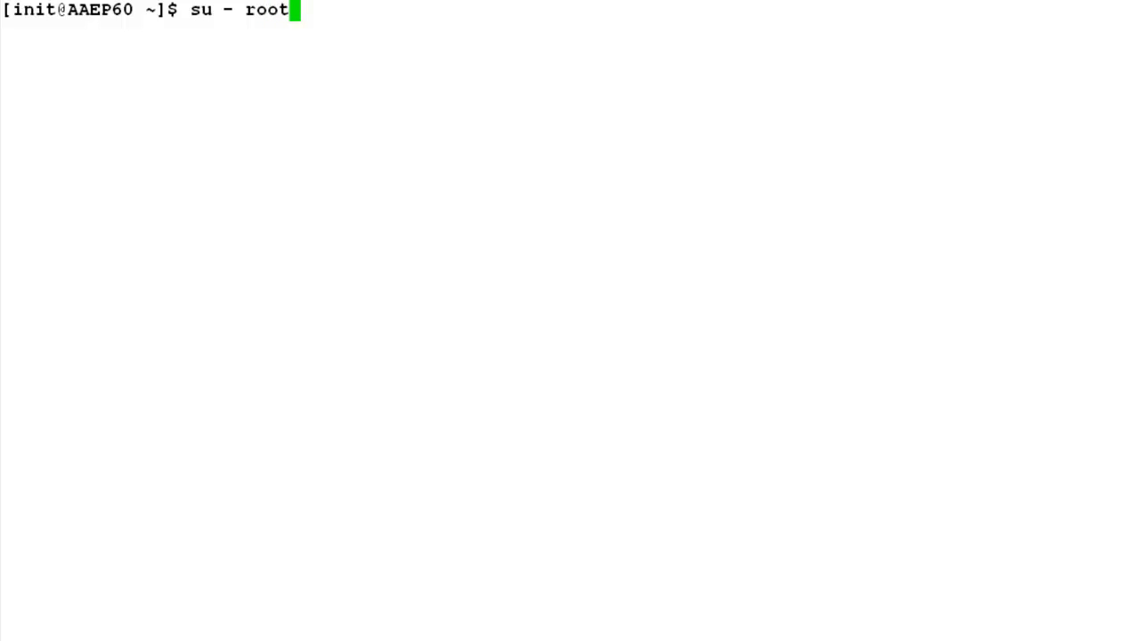
{"action": "key", "text": "Return"}
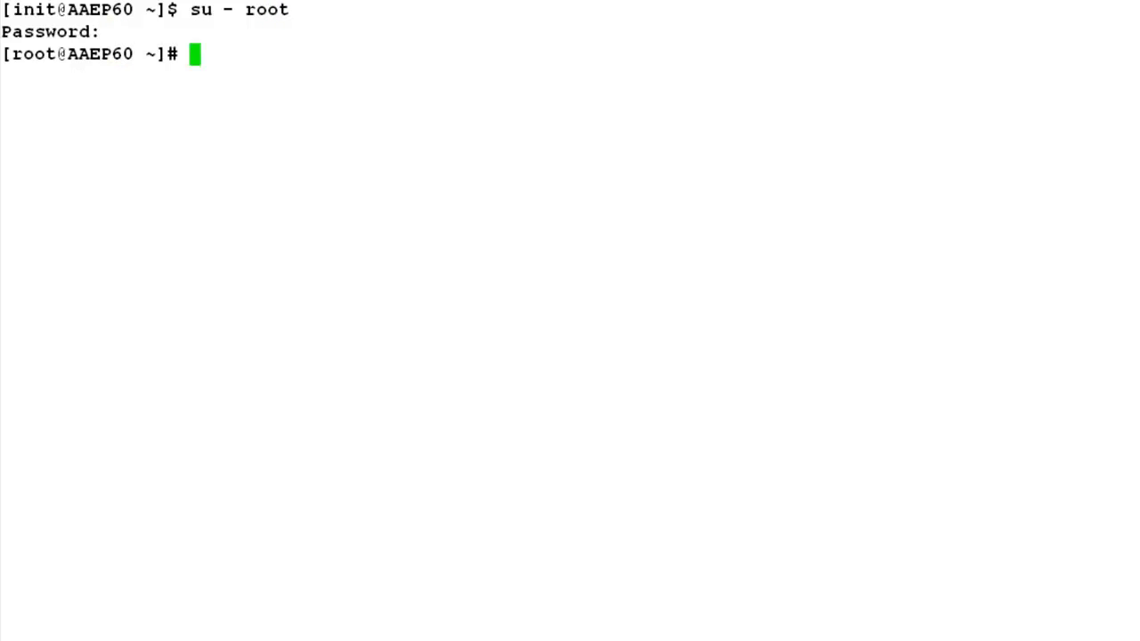
- Run 'afview' to show the ASG authentication file details
{"action": "type", "text": "afv"}
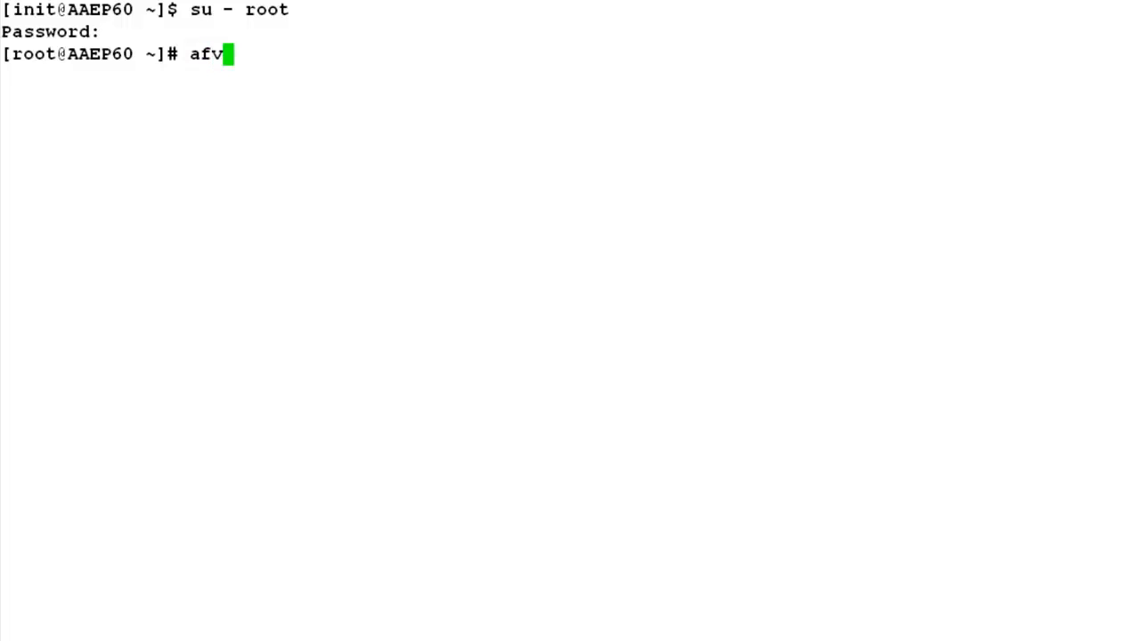
{"action": "type", "text": "iew"}
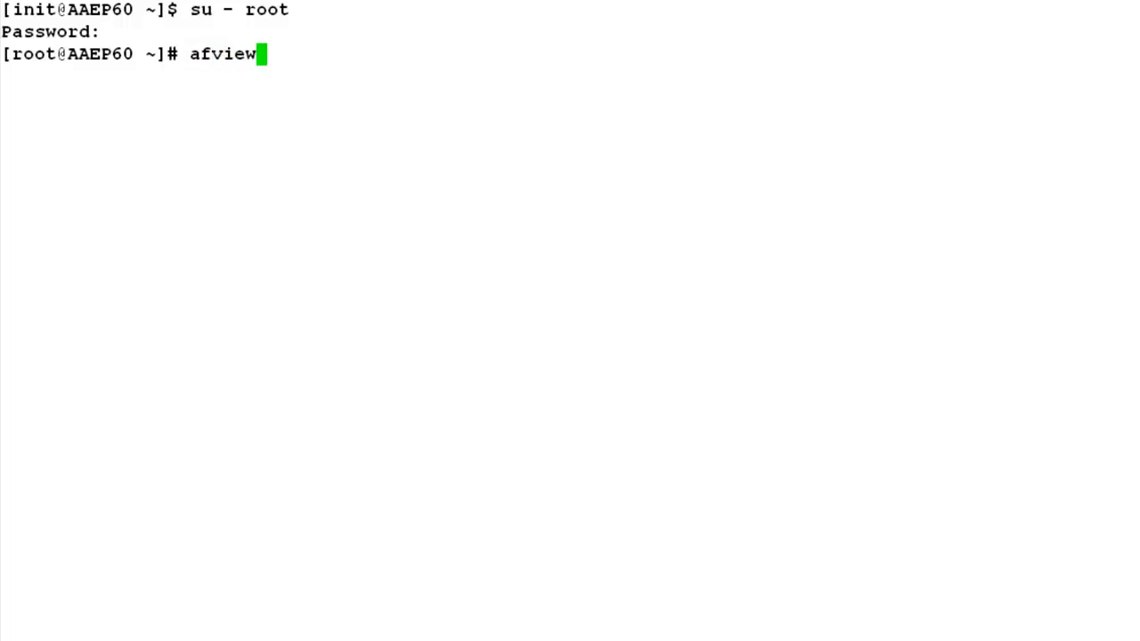
{"action": "key", "text": "Return"}
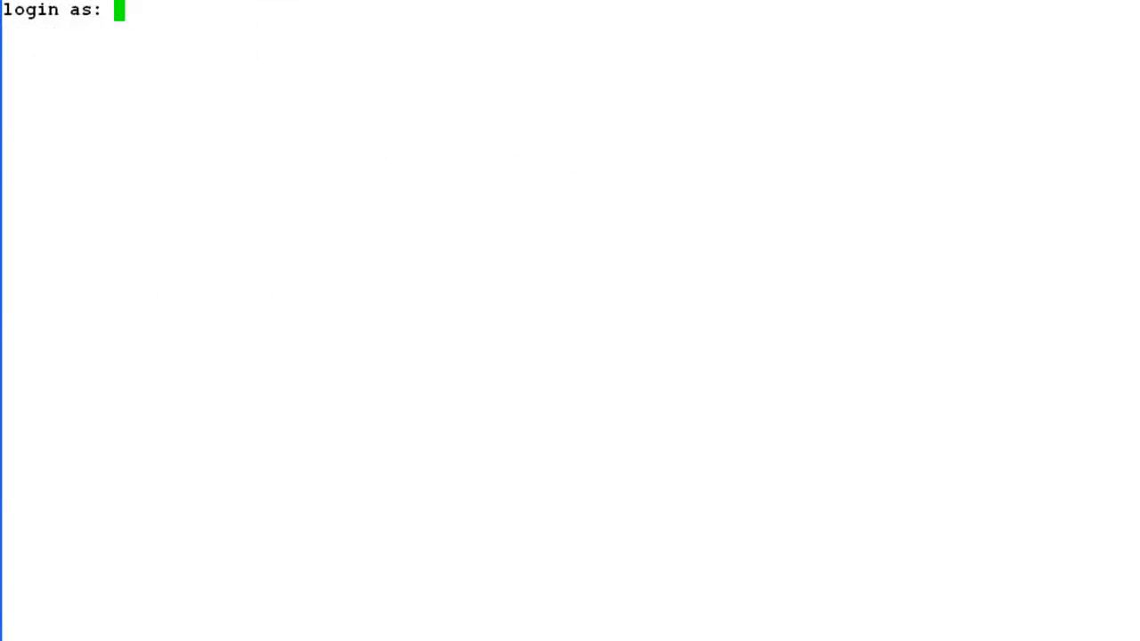
- Enter 'init' as the login name at the 'login as:' prompt
{"action": "type", "text": "ini"}
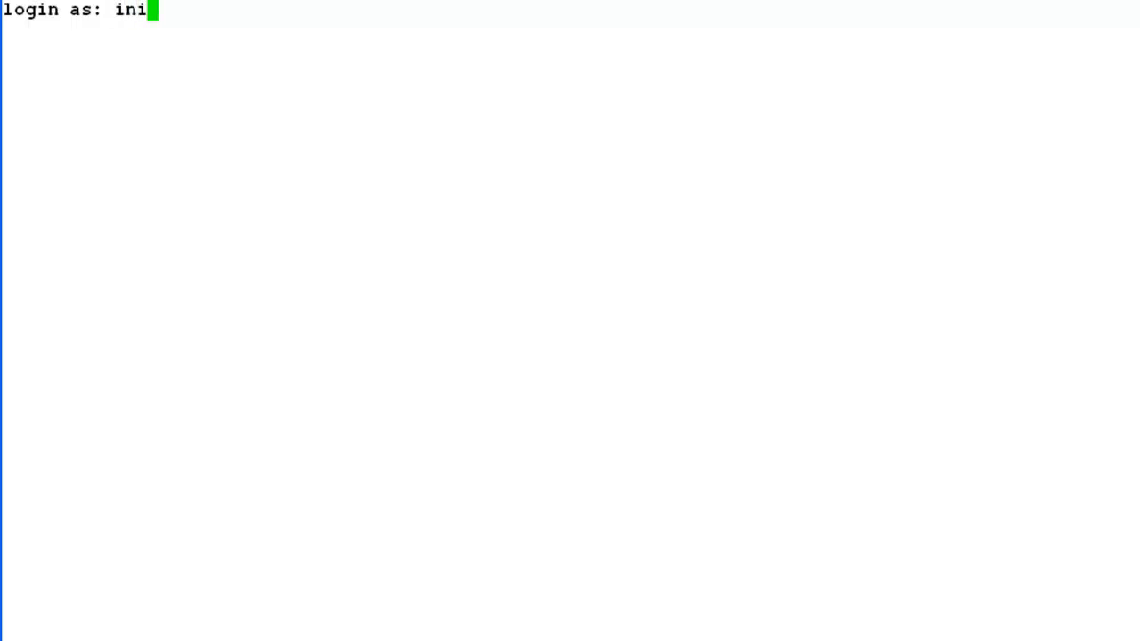
{"action": "type", "text": "t"}
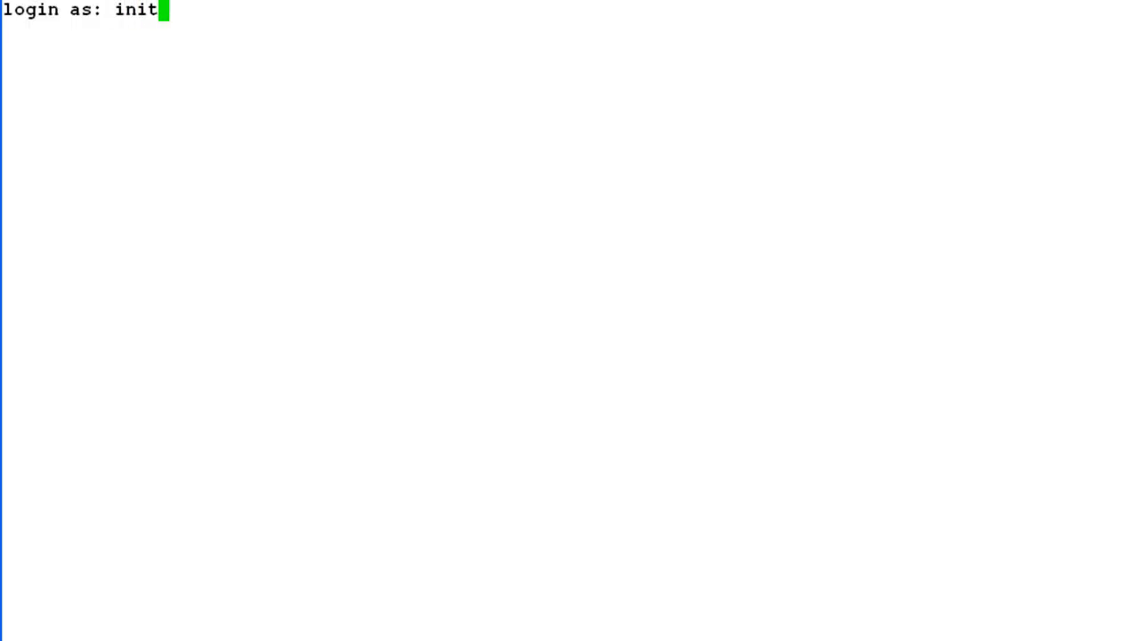
{"action": "key", "text": "Return"}
{"action": "type", "text": "afview"}
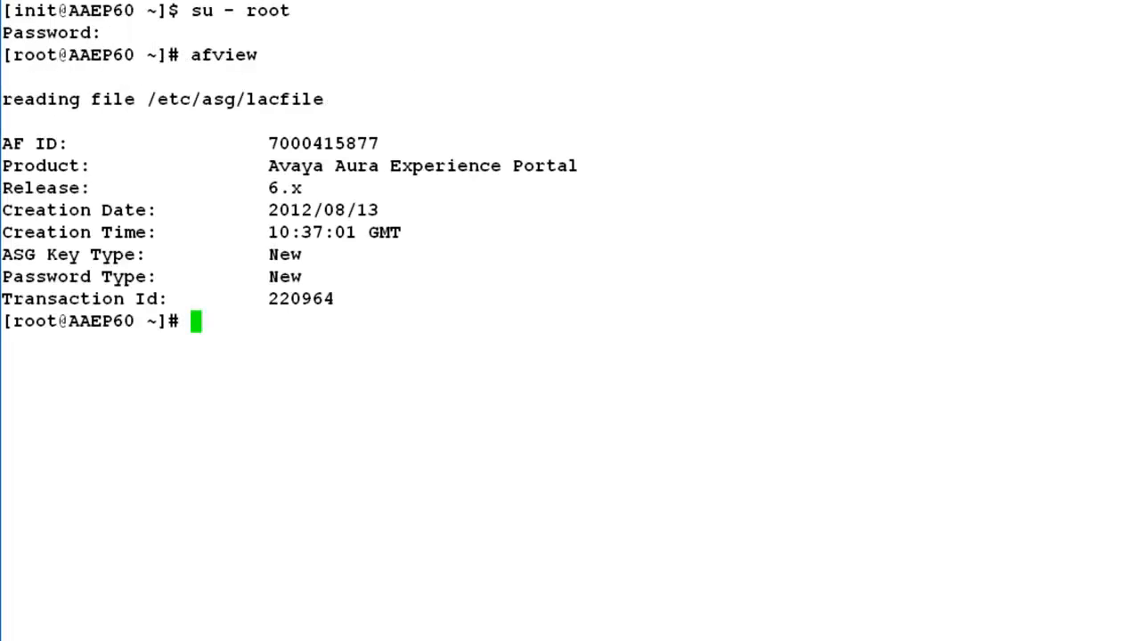
- Change to /etc/asg, list its contents, and delete lacfile, confirming with 'y'
{"action": "type", "text": "c"}
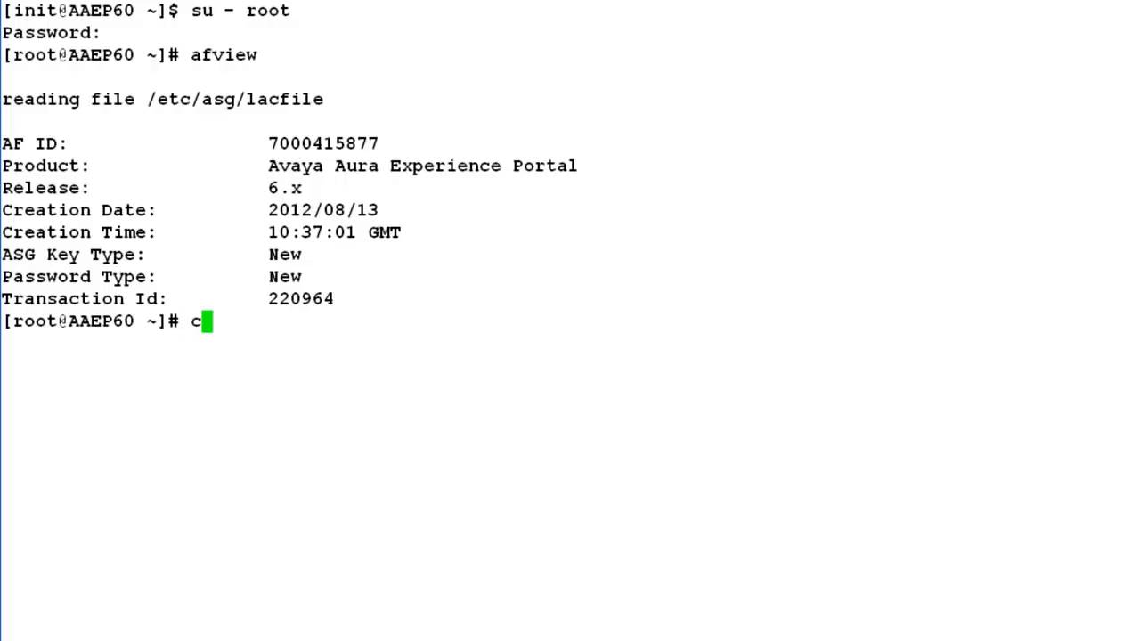
{"action": "type", "text": "d"}
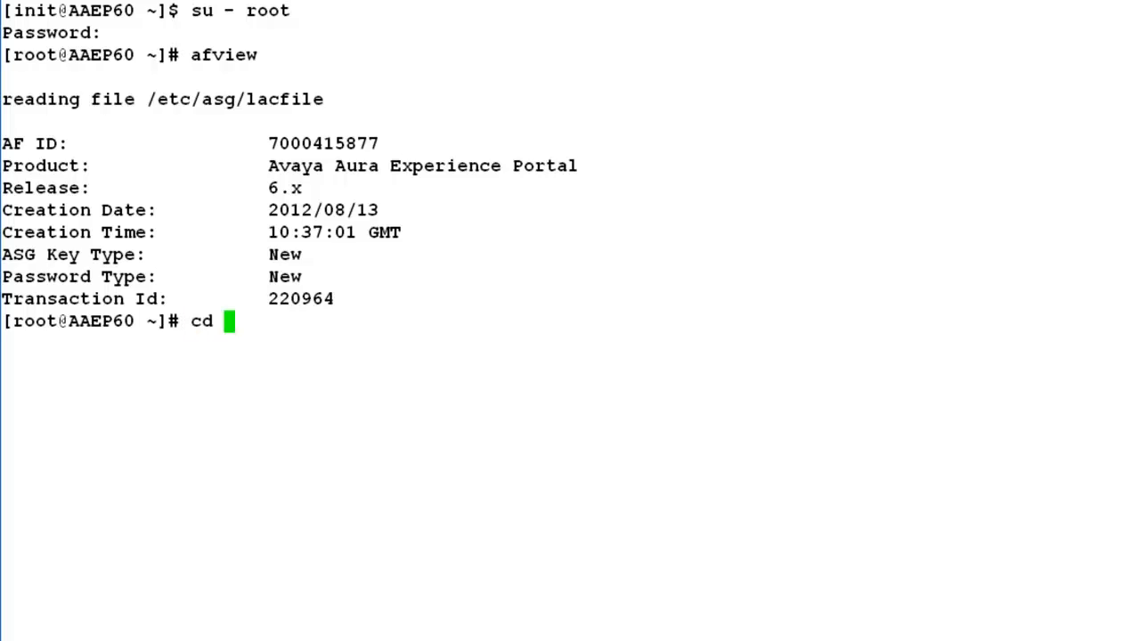
{"action": "type", "text": "/etc/asg"}
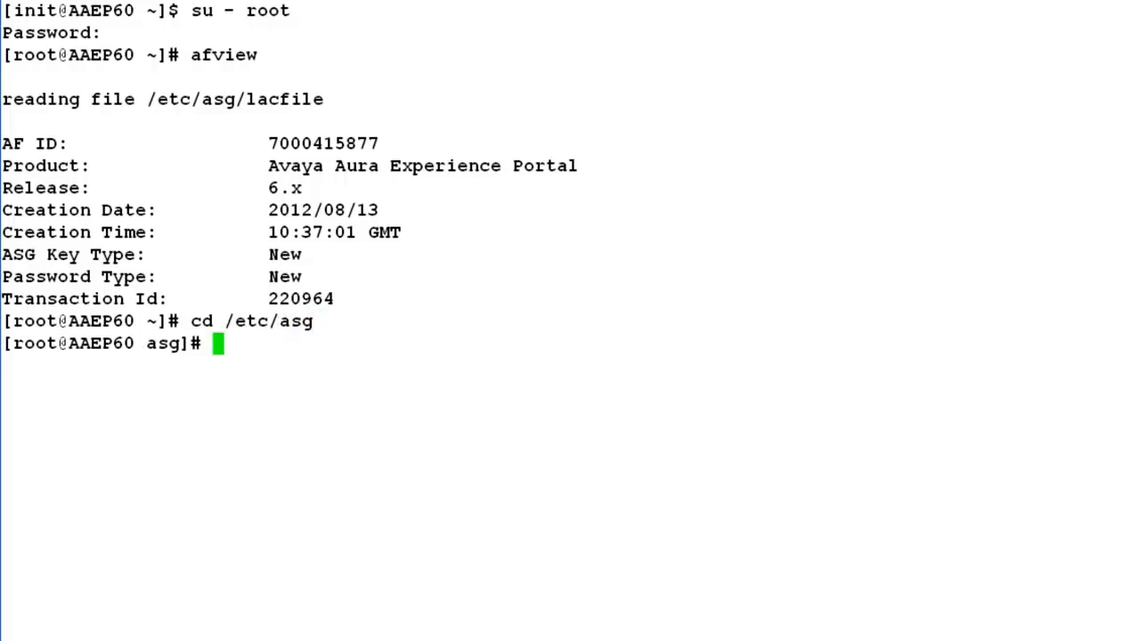
{"action": "type", "text": "ls"}
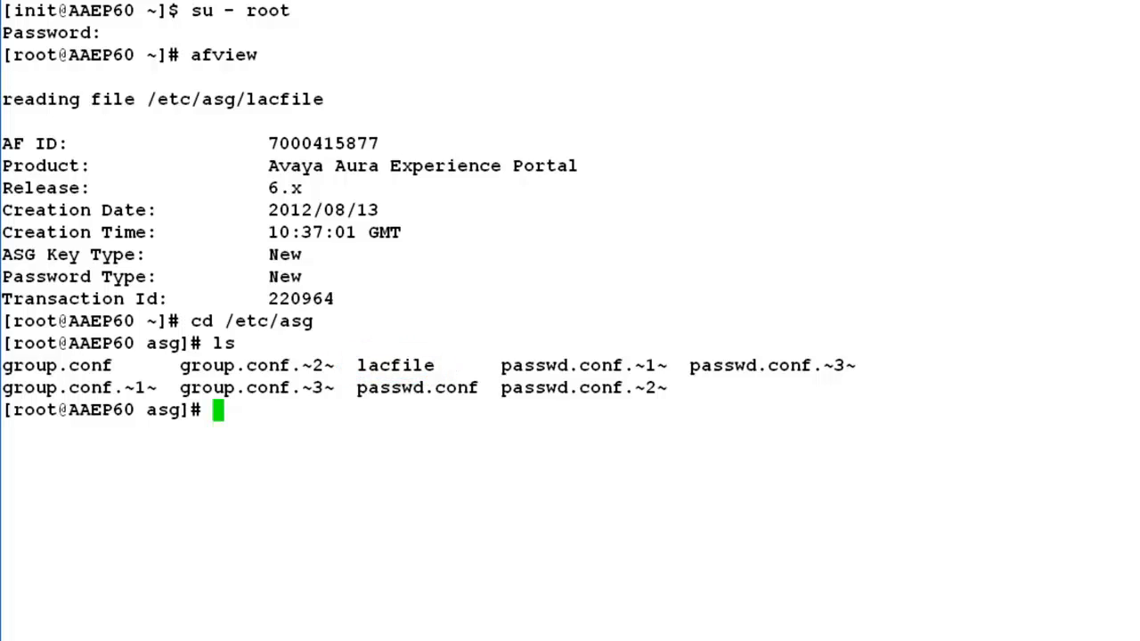
{"action": "type", "text": "rm lacfile"}
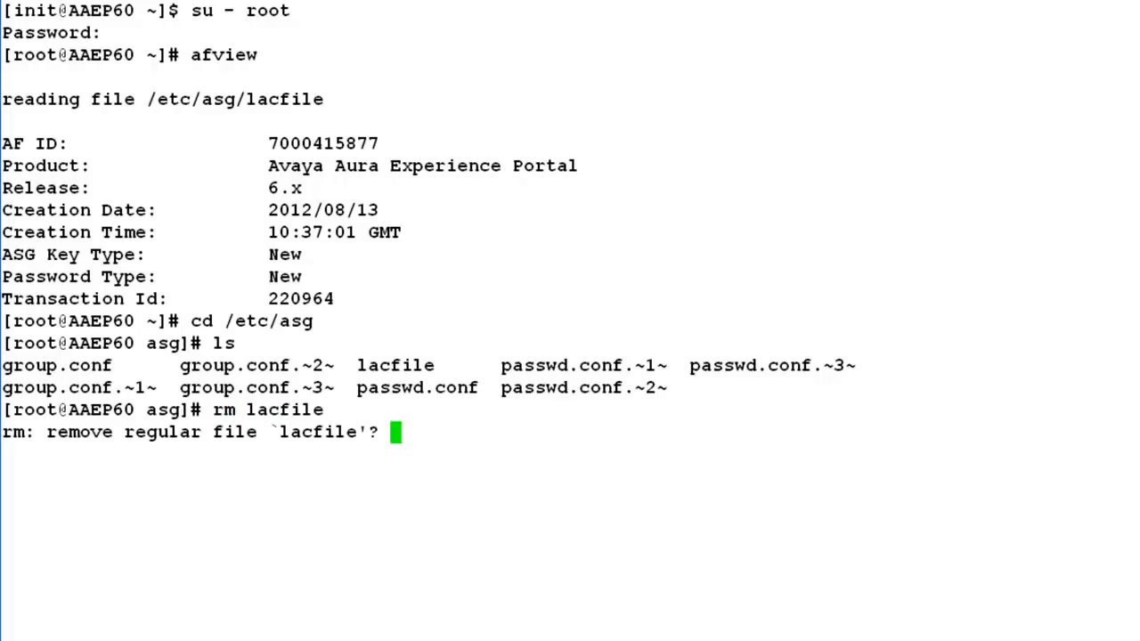
{"action": "type", "text": "y"}
{"action": "type", "text": "r"}
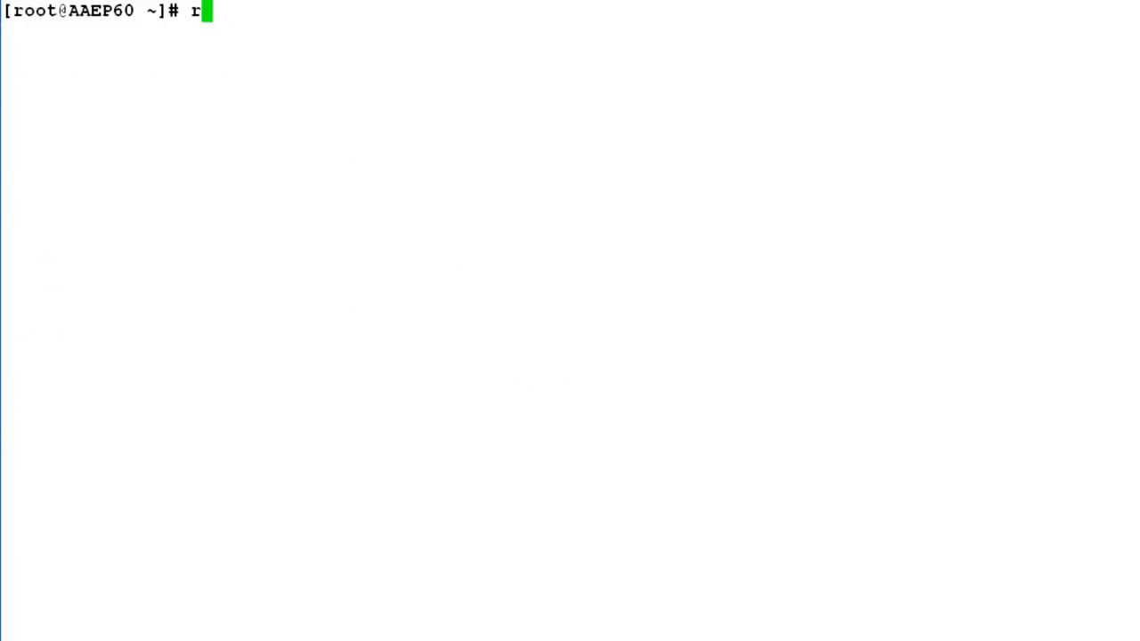
- Reboot AAEP60 and dismiss the PuTTY Fatal Error about the lost connection
{"action": "type", "text": "eboot"}
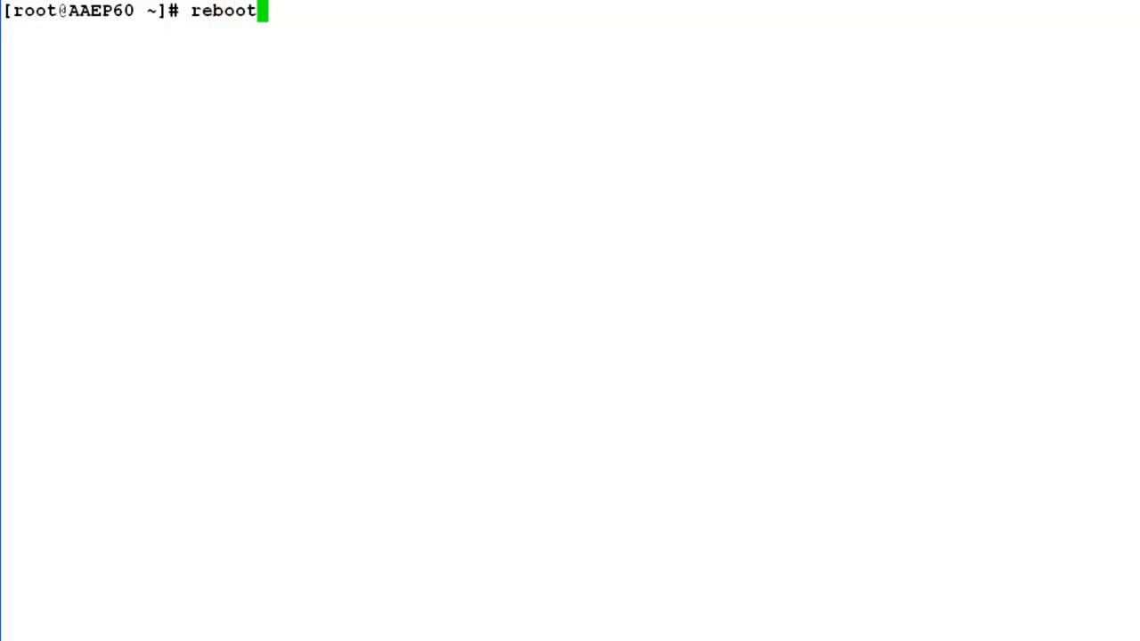
{"action": "key", "text": "Return"}
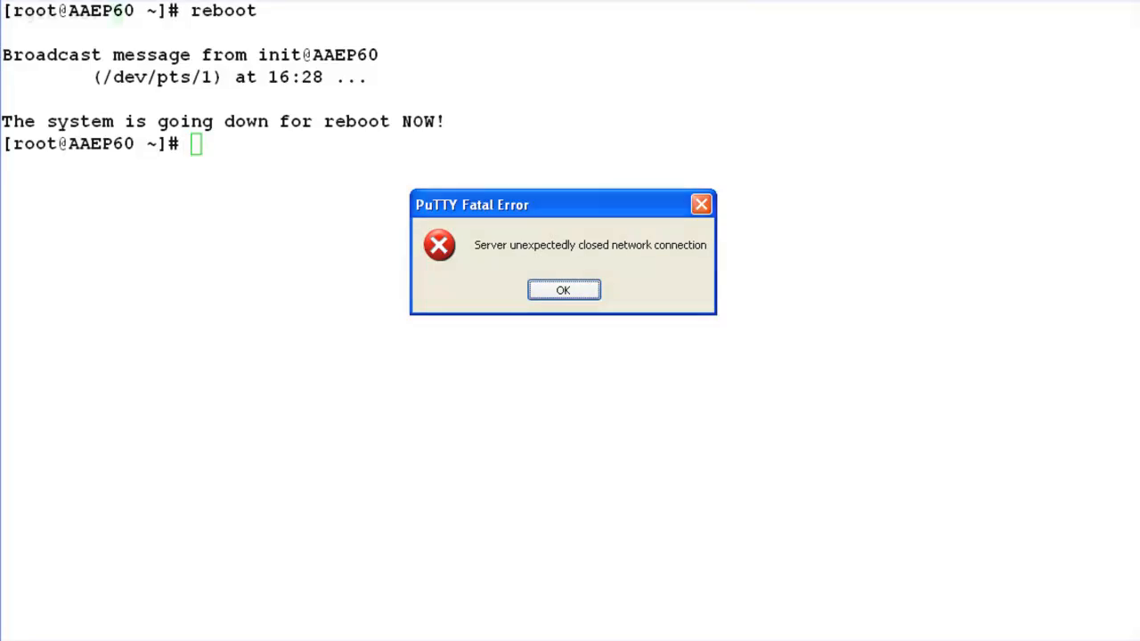
{"action": "left_click", "coordinate": [563, 289]}
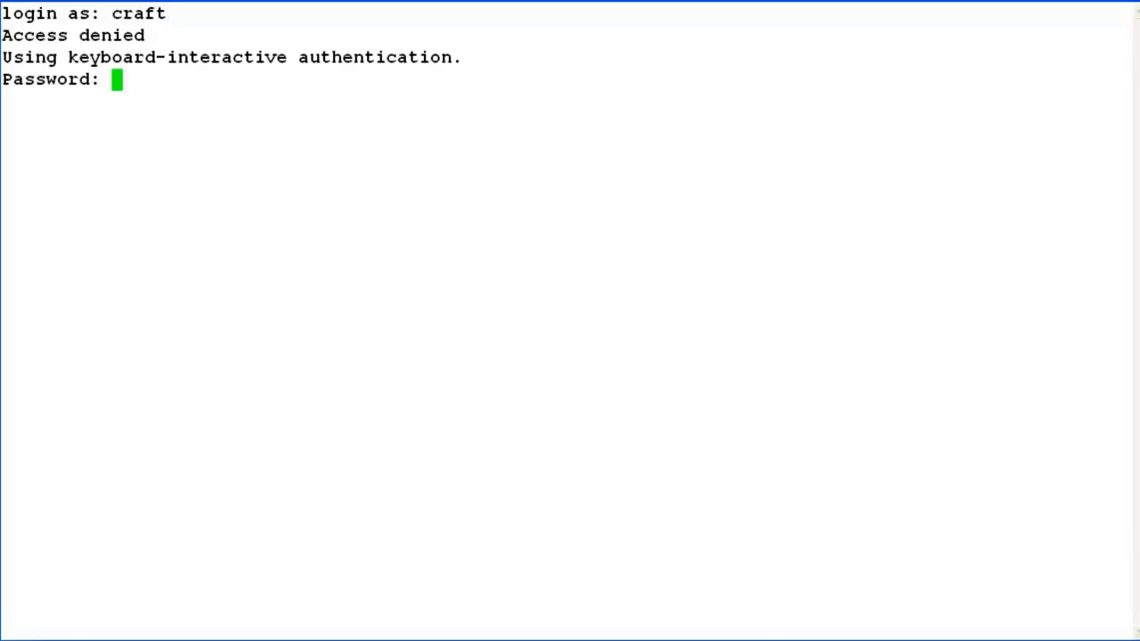
- Submit the craft password and complete the login without a challenge
{"action": "key", "text": "Return"}
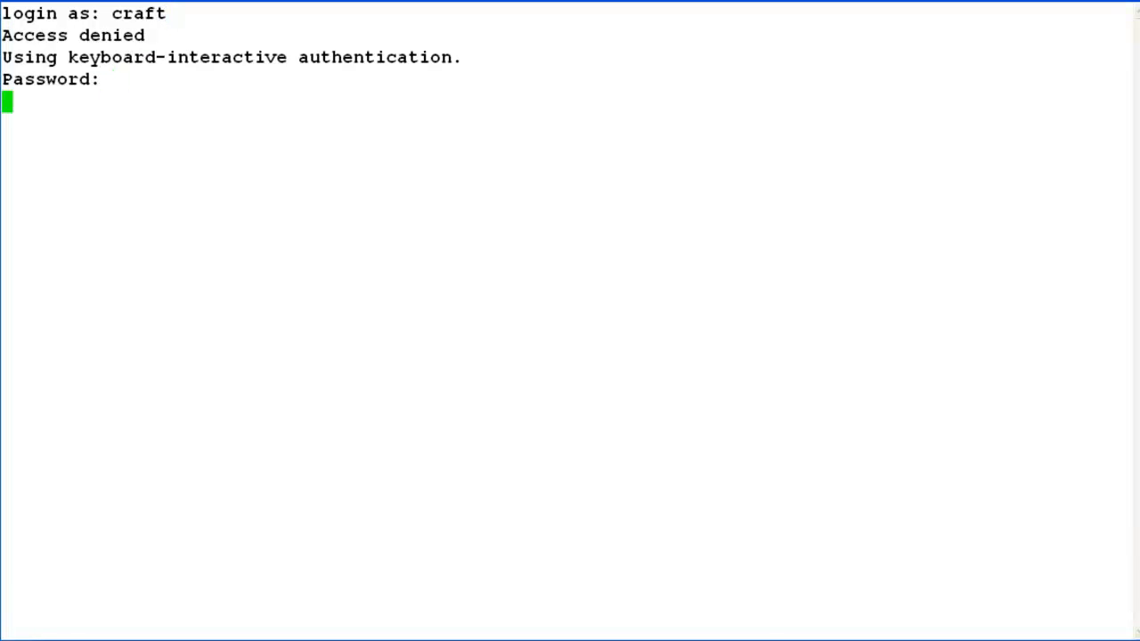
{"action": "key", "text": "Return"}
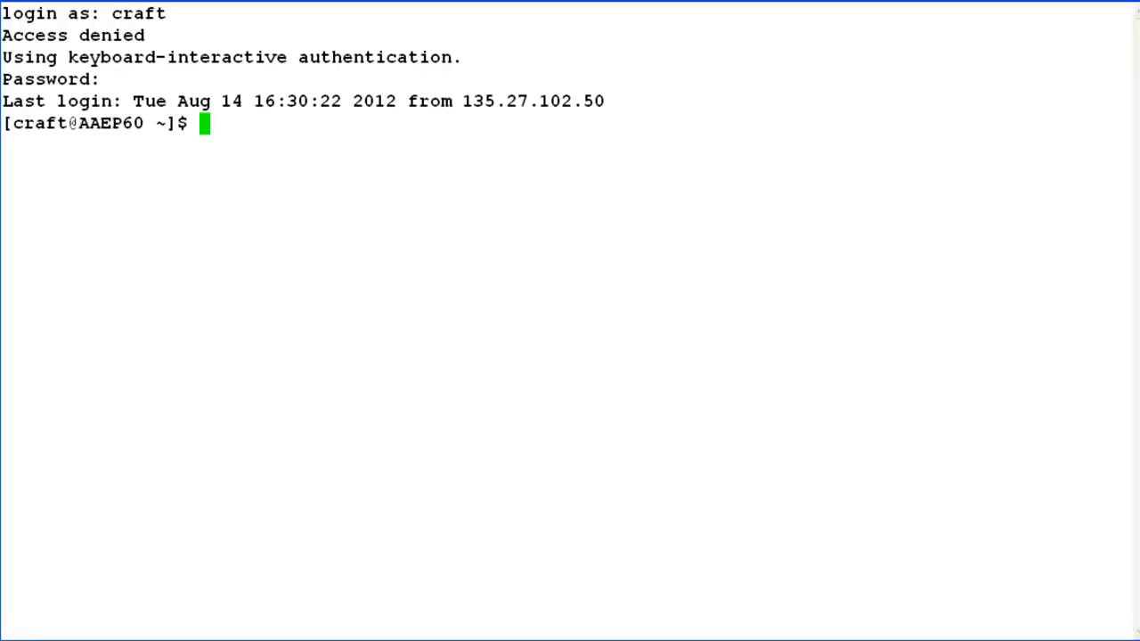